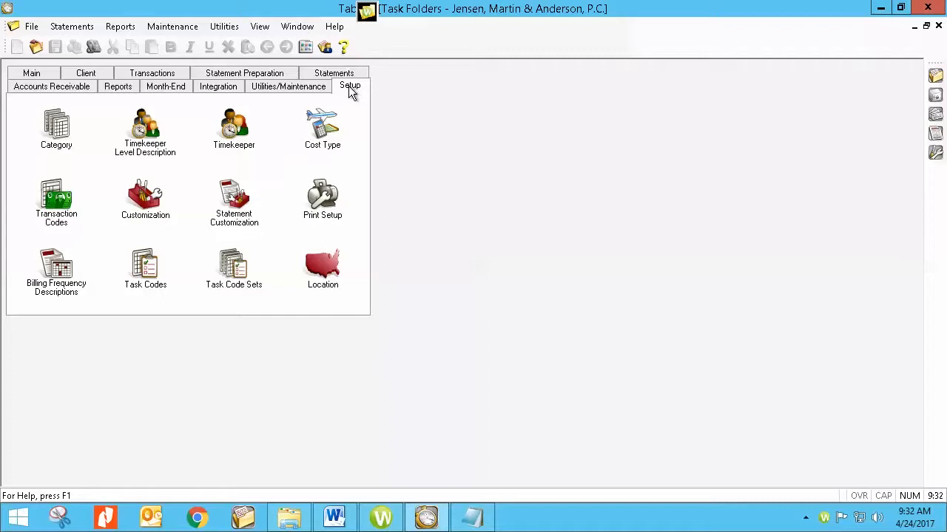
mouse_move(74, 125)
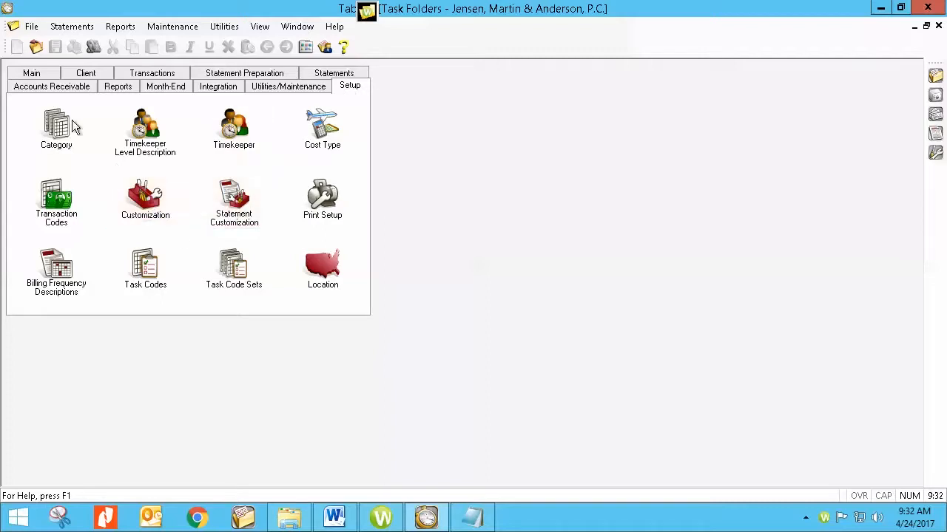
- Switch the Task Folders window to the Main folder
left_click(31, 73)
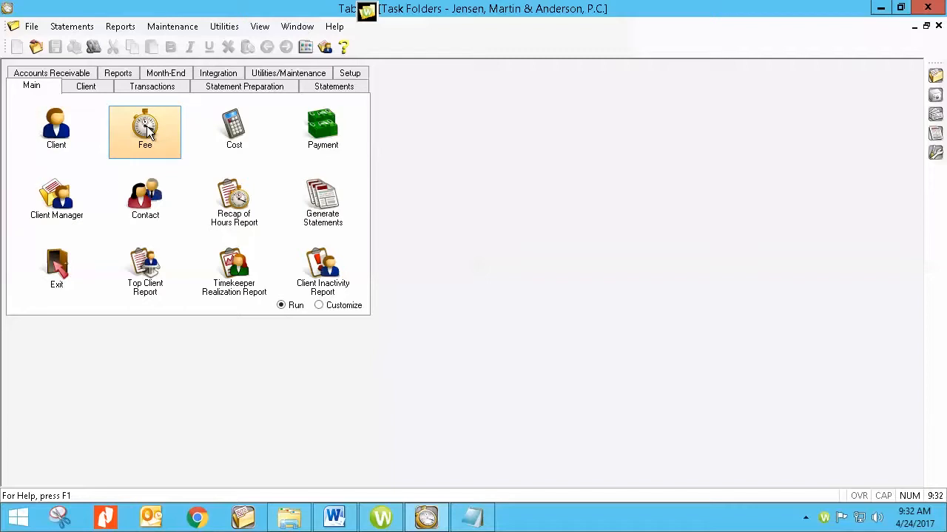
- Bring up the Fee Verification List report options from the Fee task
left_click(145, 132)
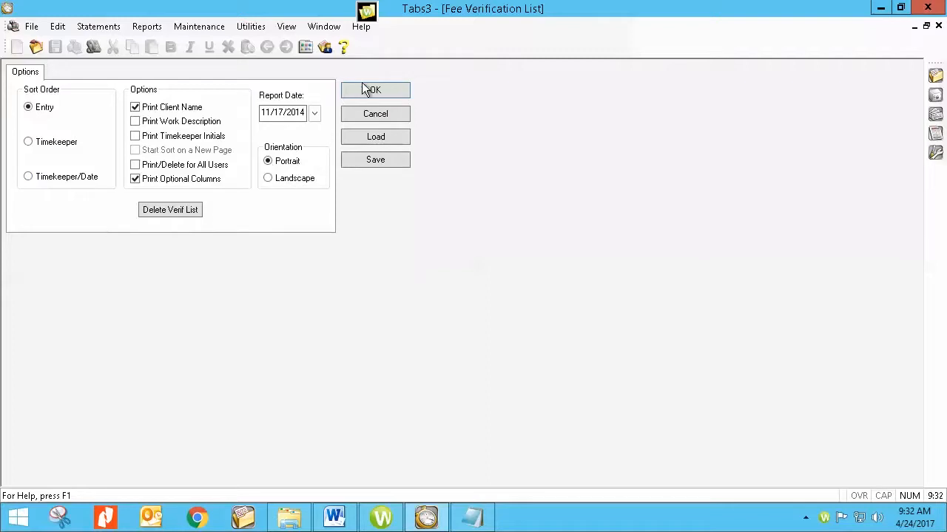
mouse_move(143, 223)
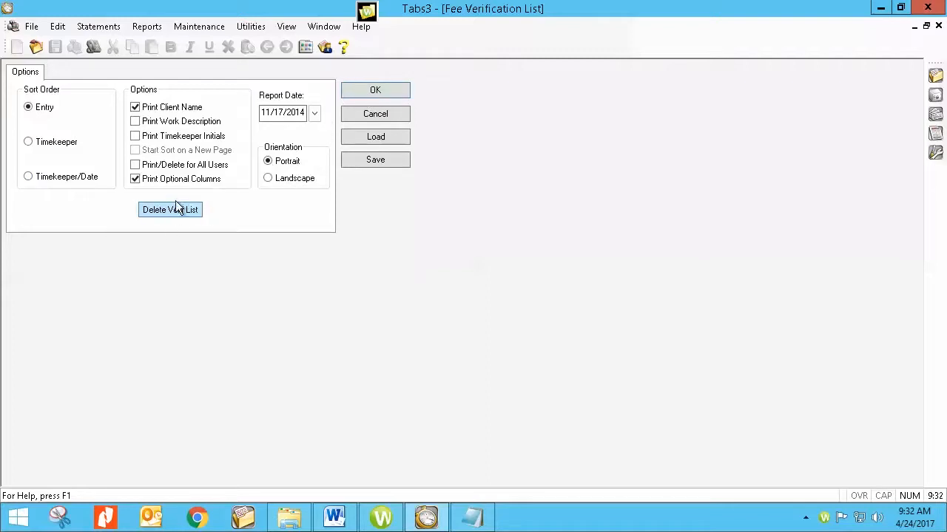
mouse_move(187, 202)
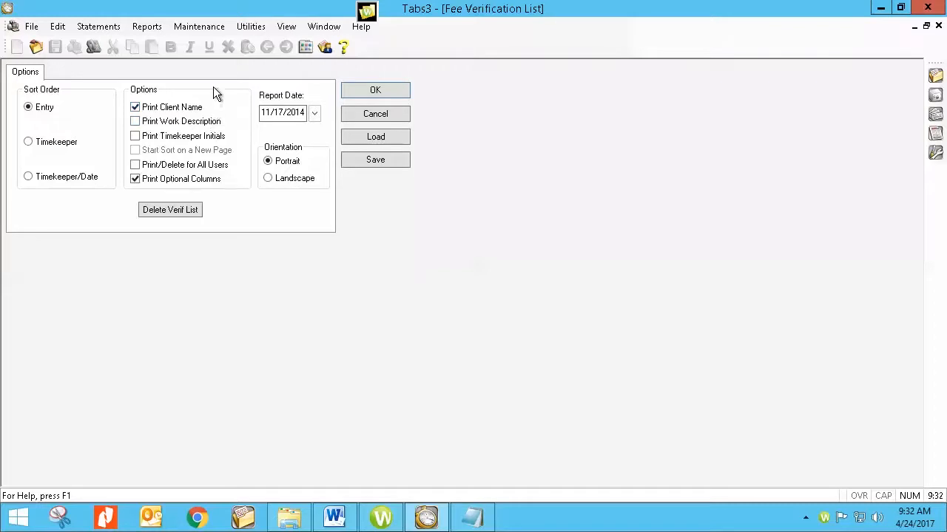
mouse_move(242, 92)
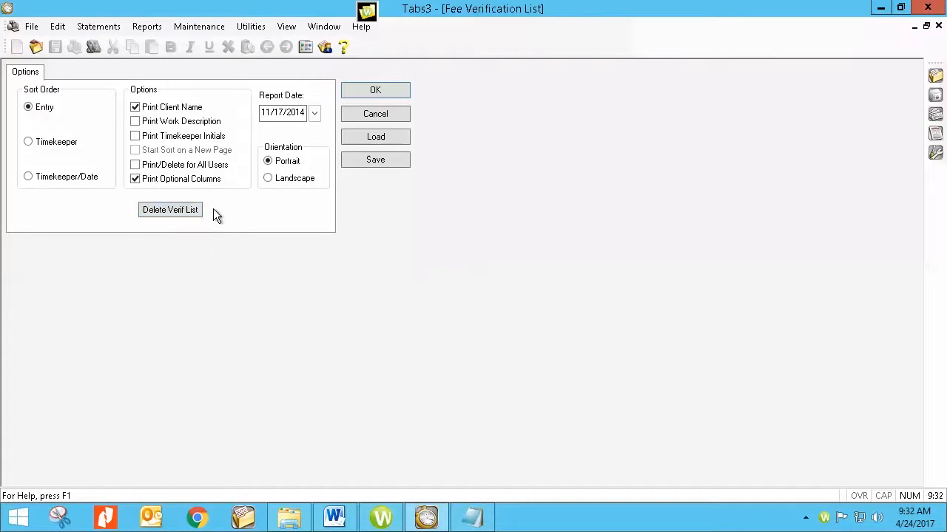
mouse_move(939, 13)
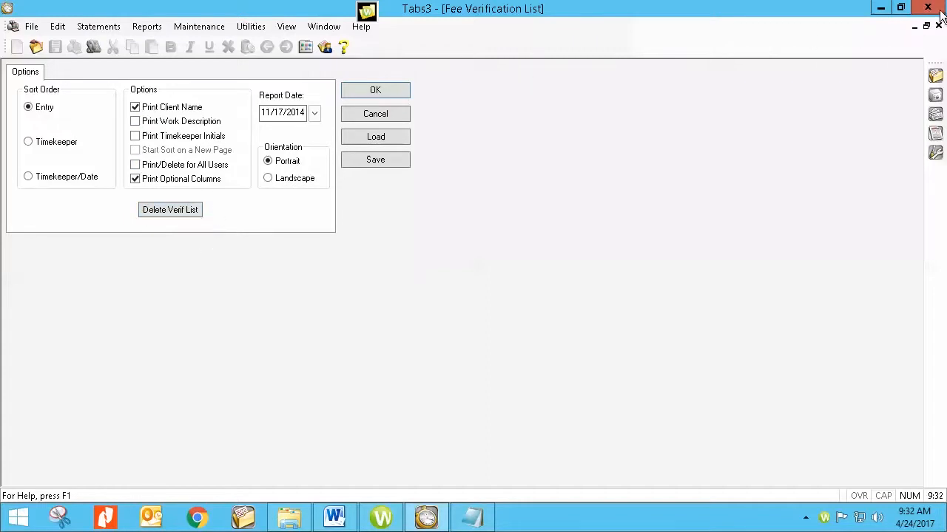
- Close the Fee Verification List, return to the Setup folder and select Customization
left_click(375, 113)
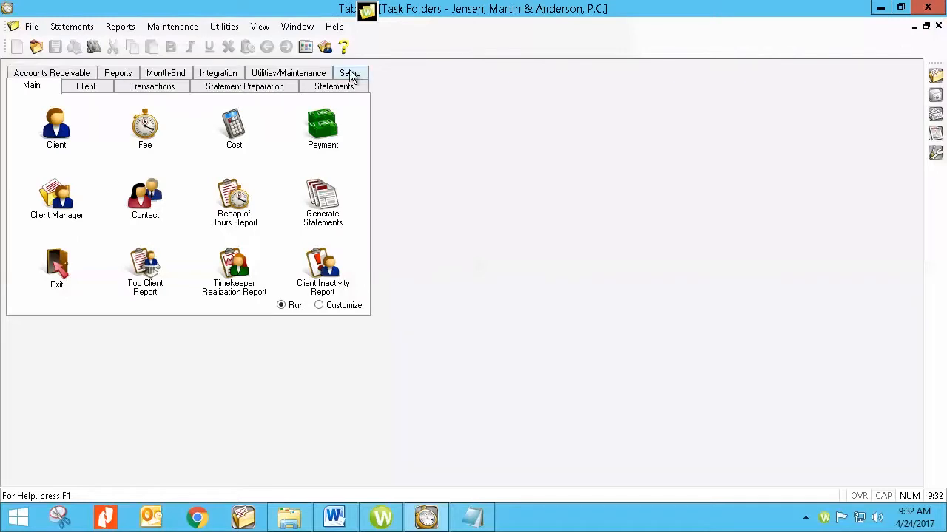
left_click(349, 73)
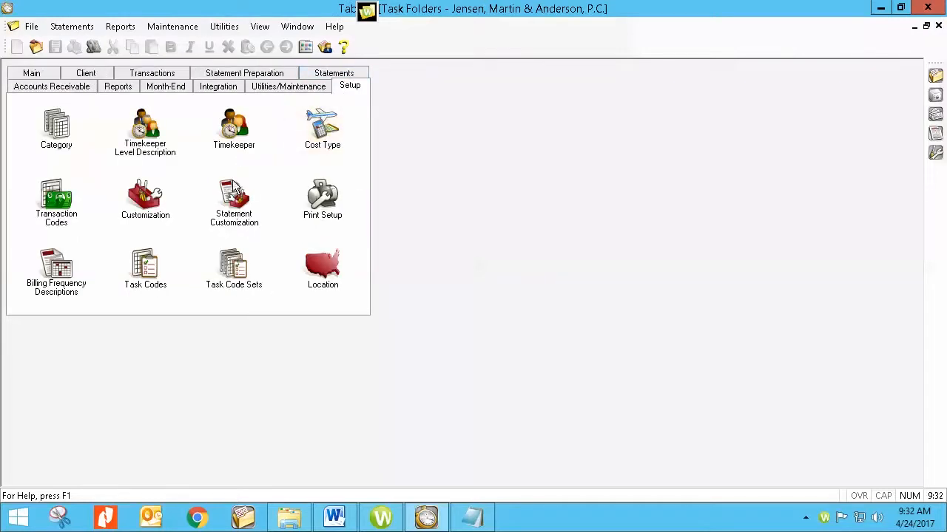
left_click(145, 200)
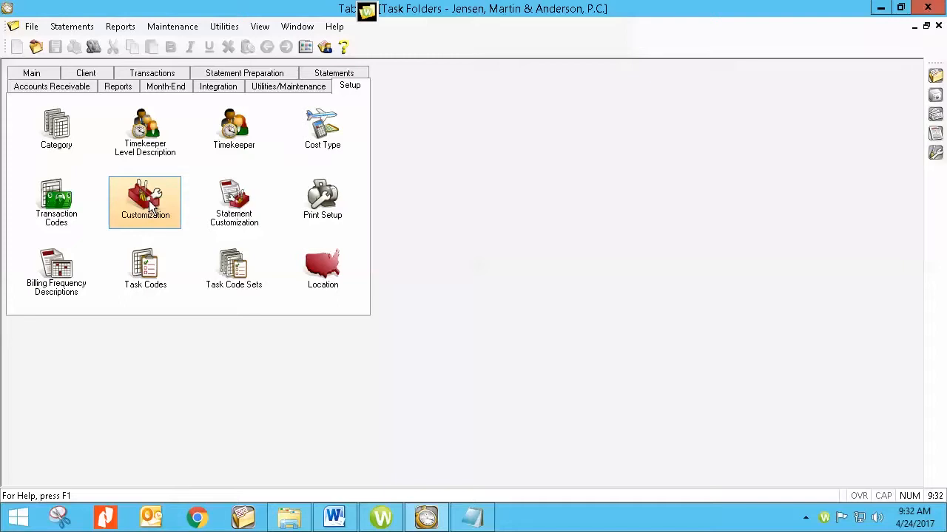
mouse_move(194, 189)
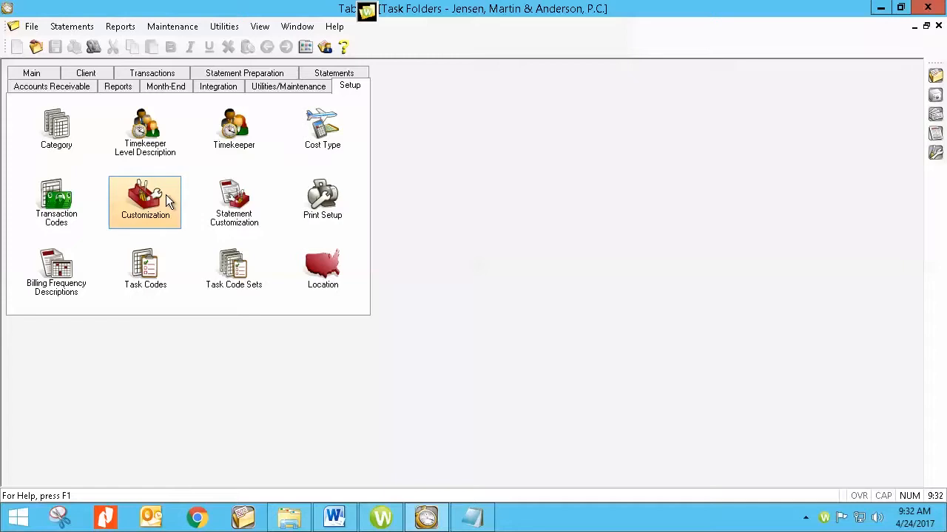
mouse_move(198, 185)
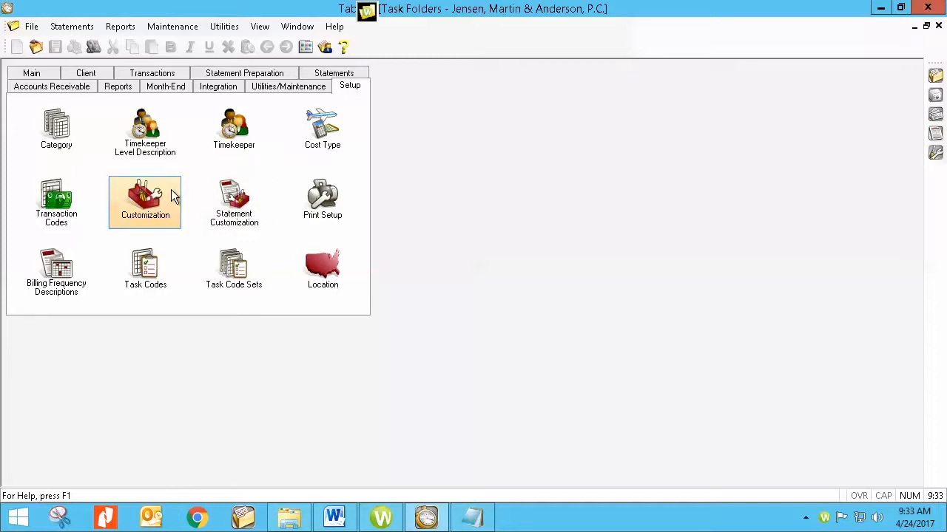
mouse_move(151, 200)
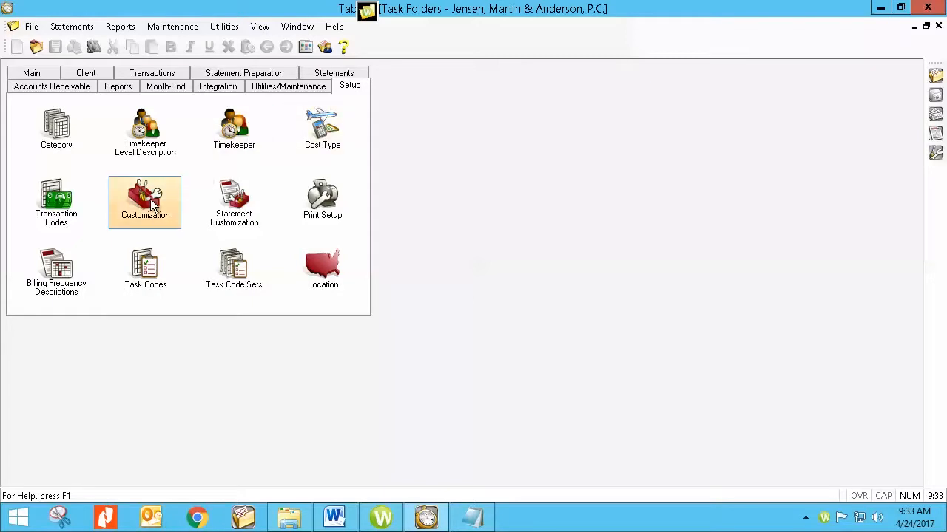
- In Customization, leave 'Allow deletion of verification lists without printing' checked
double_click(144, 199)
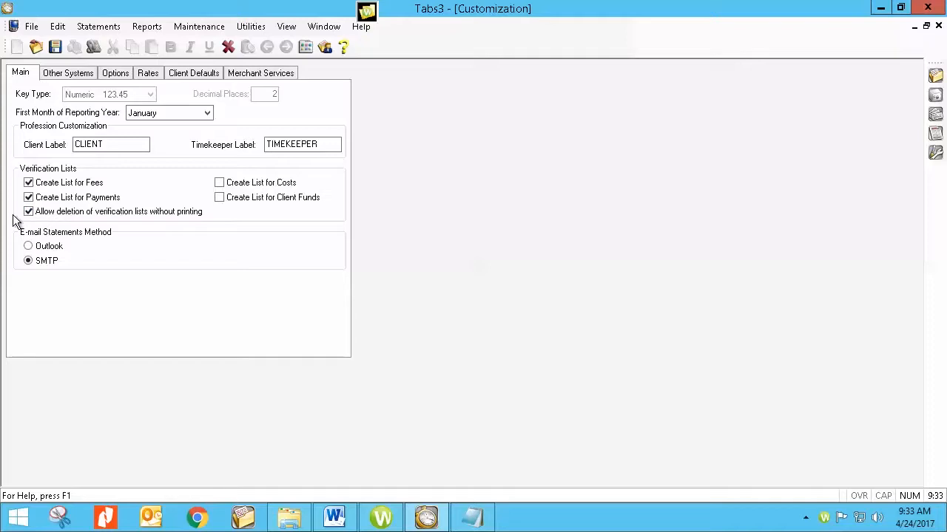
left_click(28, 212)
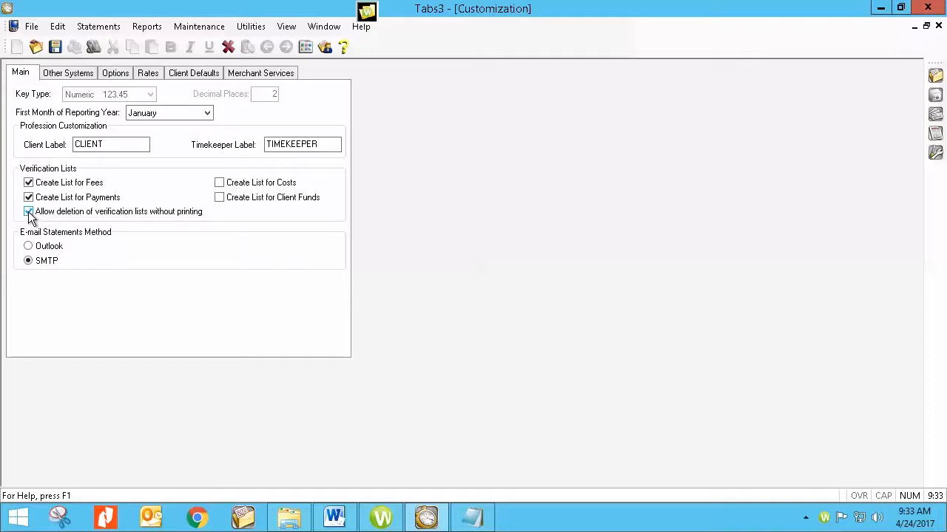
left_click(28, 211)
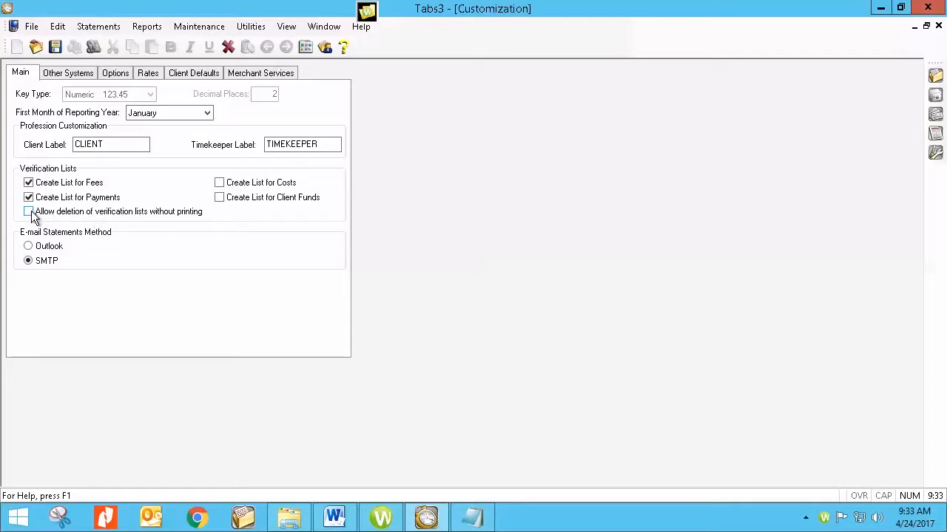
left_click(28, 212)
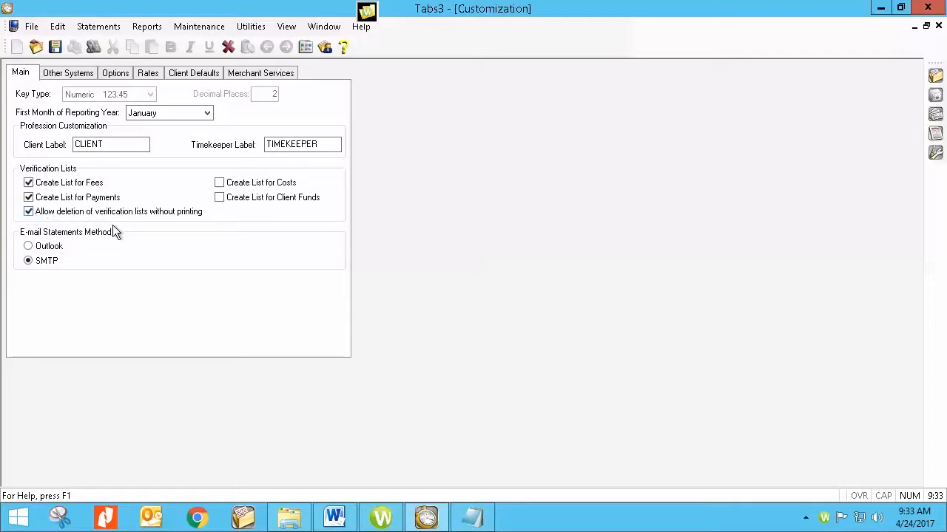
mouse_move(170, 229)
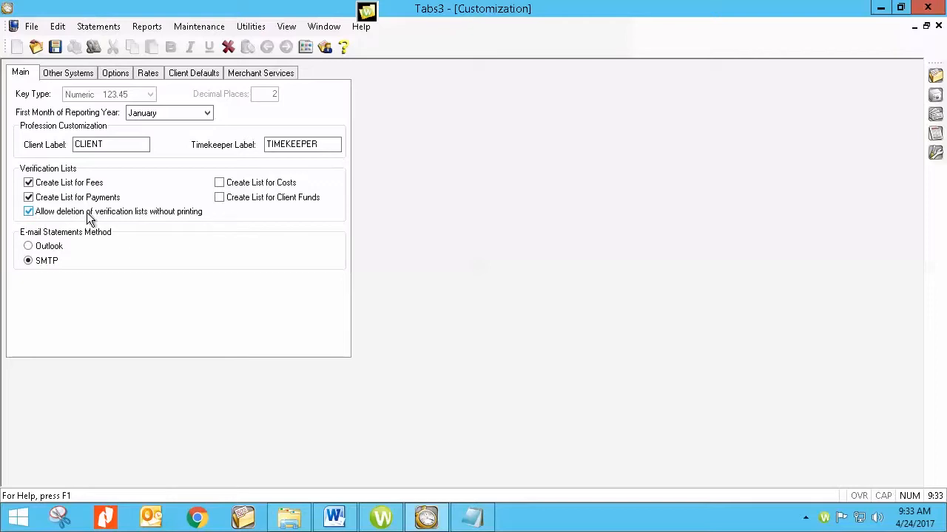
left_click(29, 212)
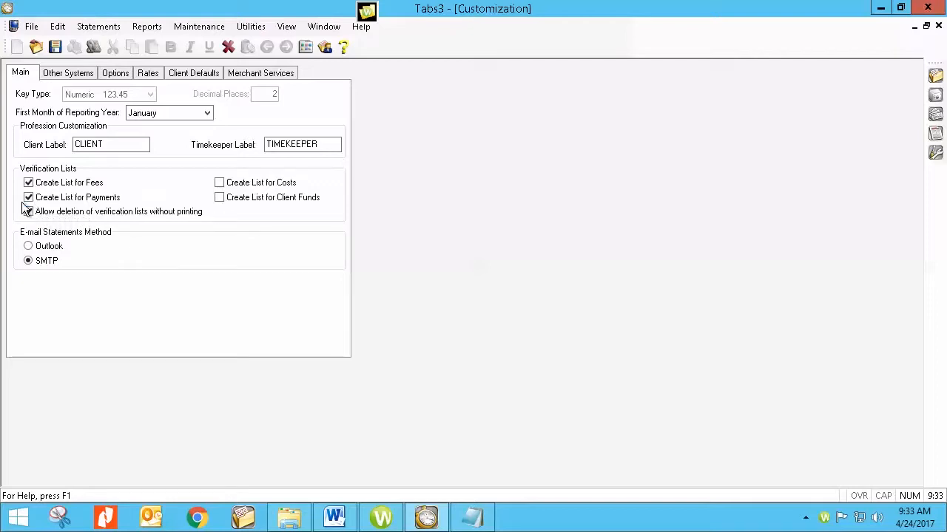
left_click(29, 210)
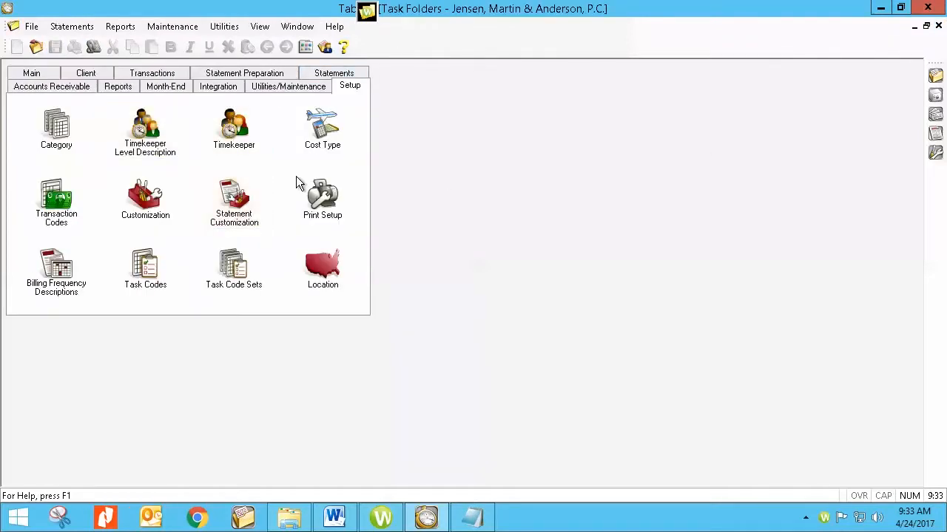
mouse_move(443, 166)
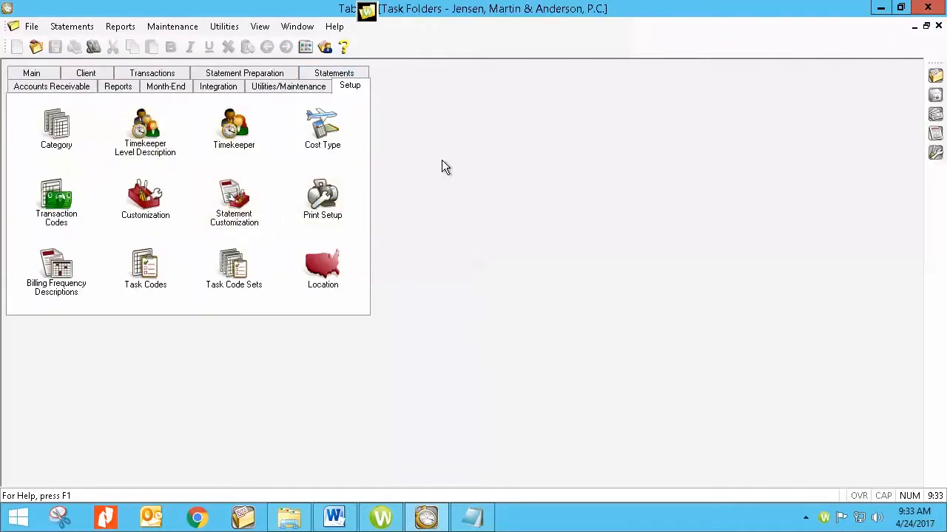